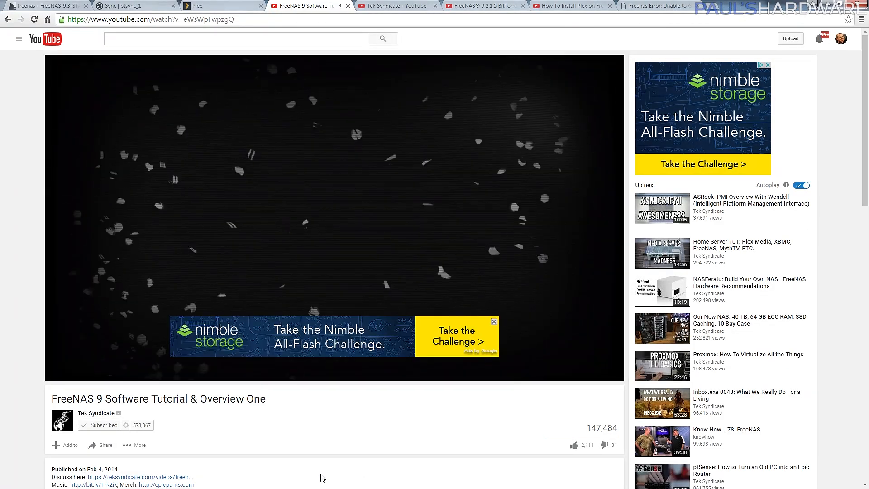
- Bring up the FreeNAS 9.2.1.5 BitTorrent Sync Plugin (Btsync) tutorial video tab
click(482, 6)
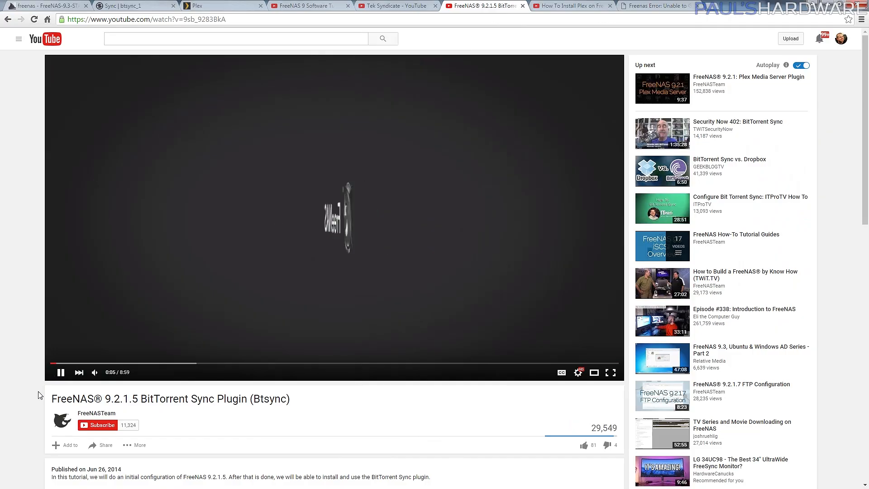
click(44, 5)
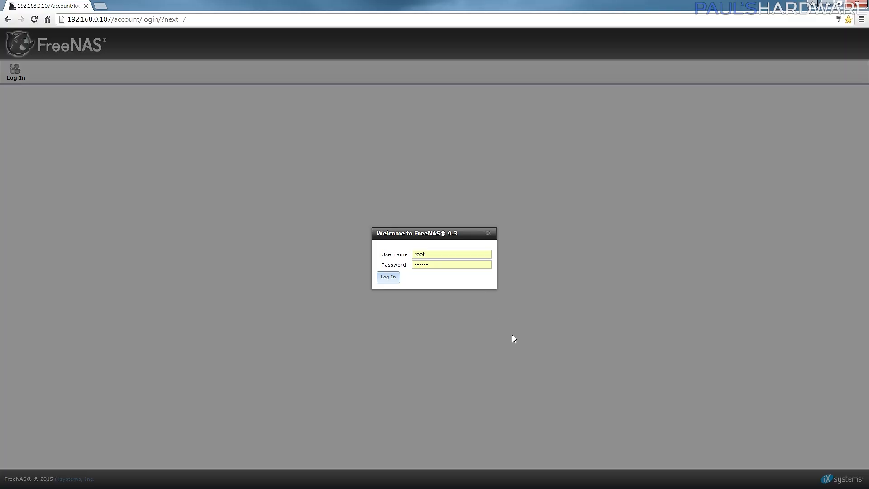
mouse_move(397, 317)
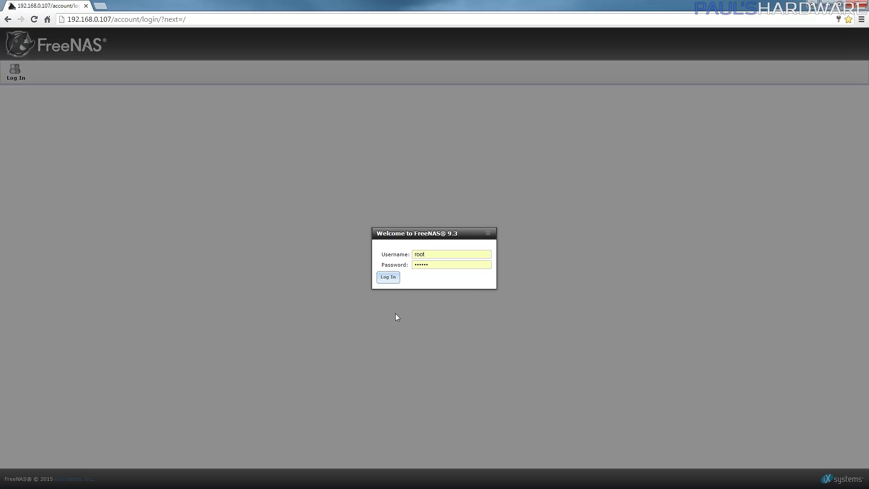
- Log in as root, attempt a four-disk RaidZ2 volume, and try quick-wiping ada0
click(387, 276)
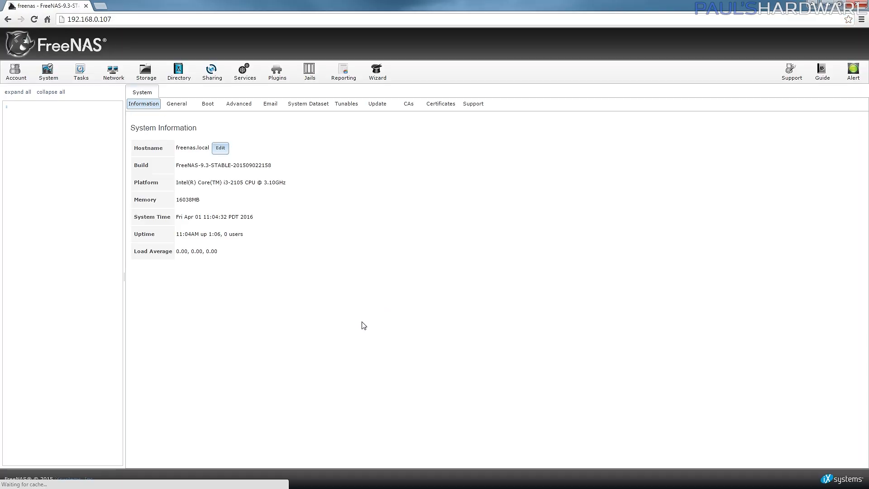
click(18, 92)
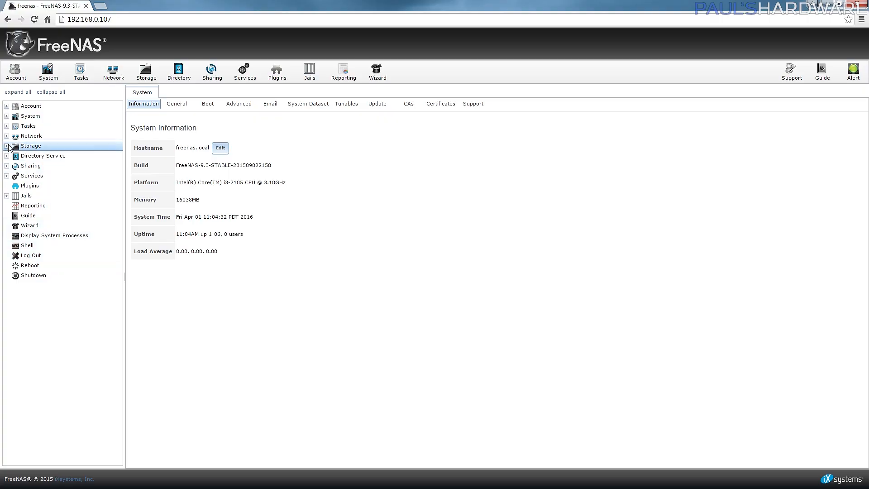
click(6, 145)
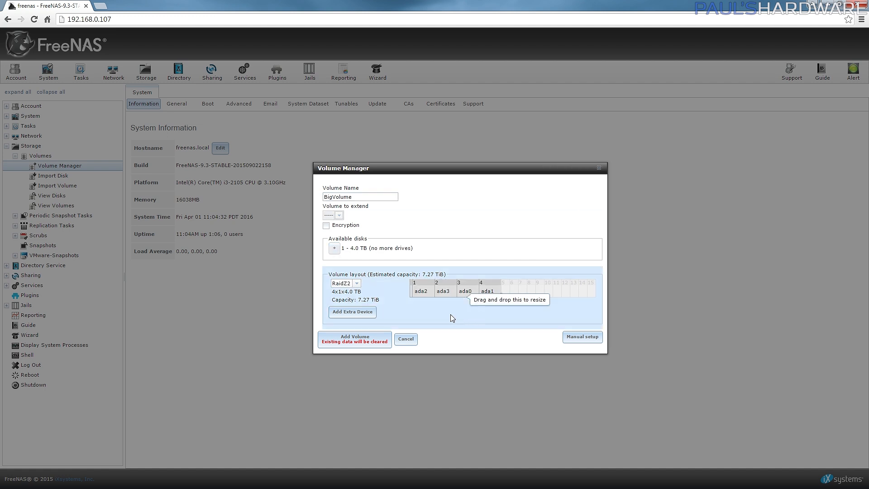
mouse_move(434, 377)
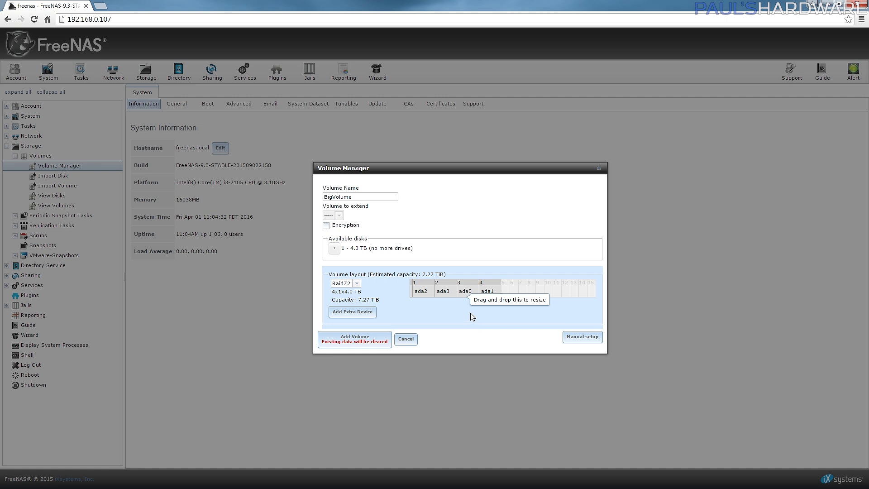
mouse_move(453, 348)
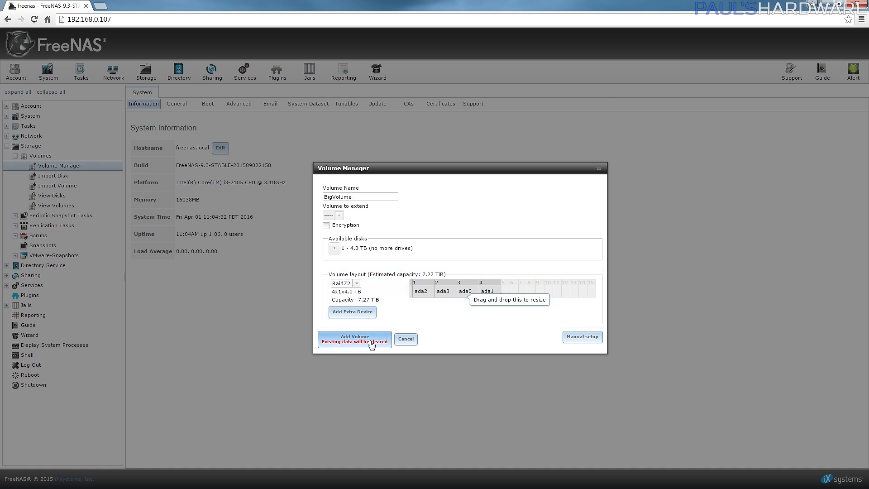
click(354, 338)
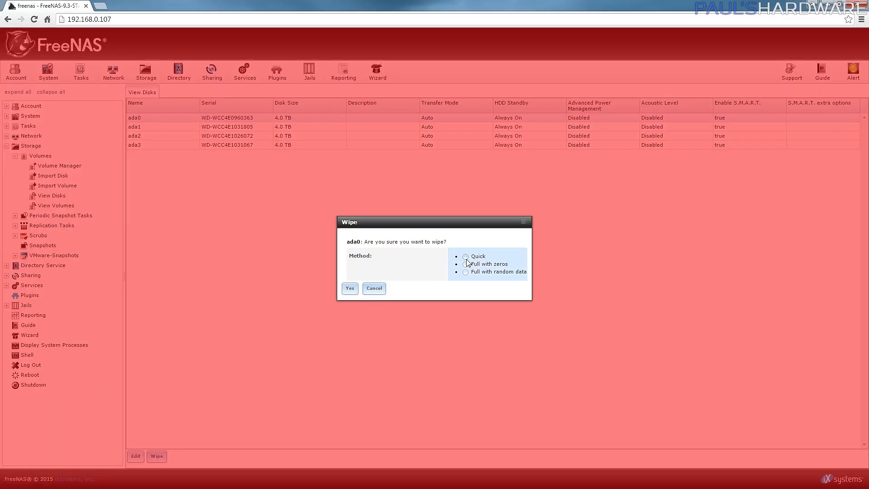
click(349, 288)
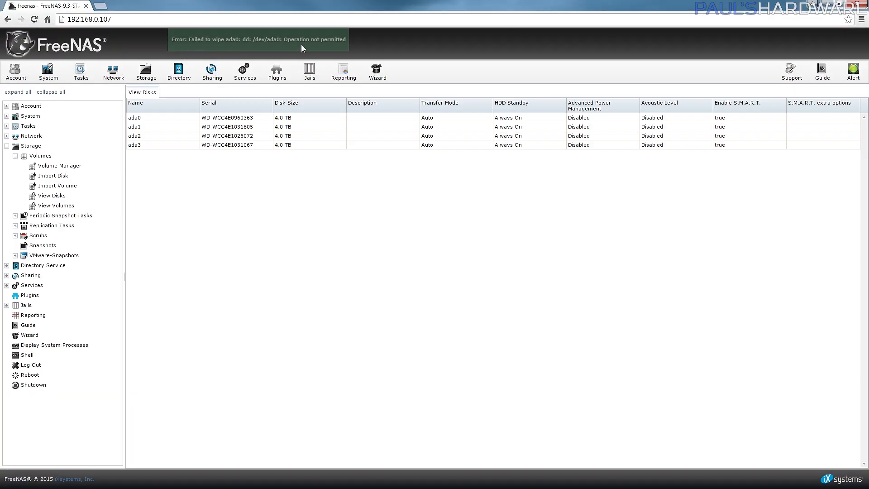
click(654, 5)
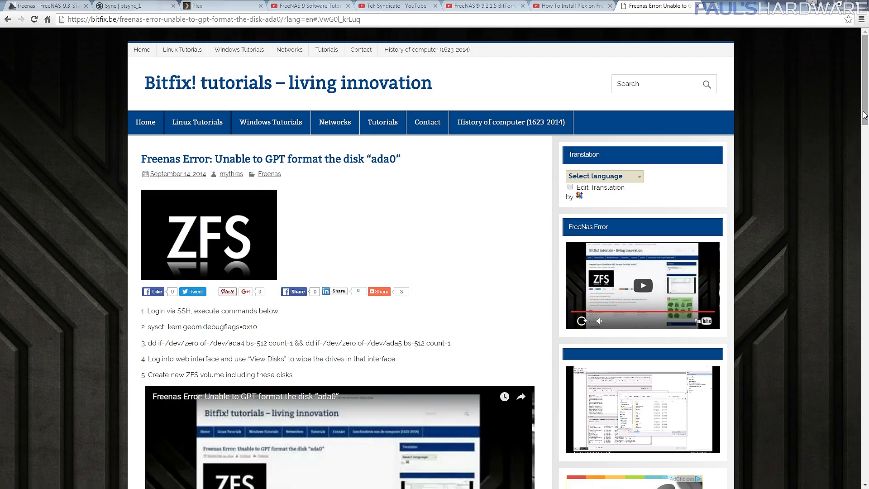
- Quick-wipe disk ada0 again and add the four-disk RaidZ2 volume named Big
scroll(down, 3)
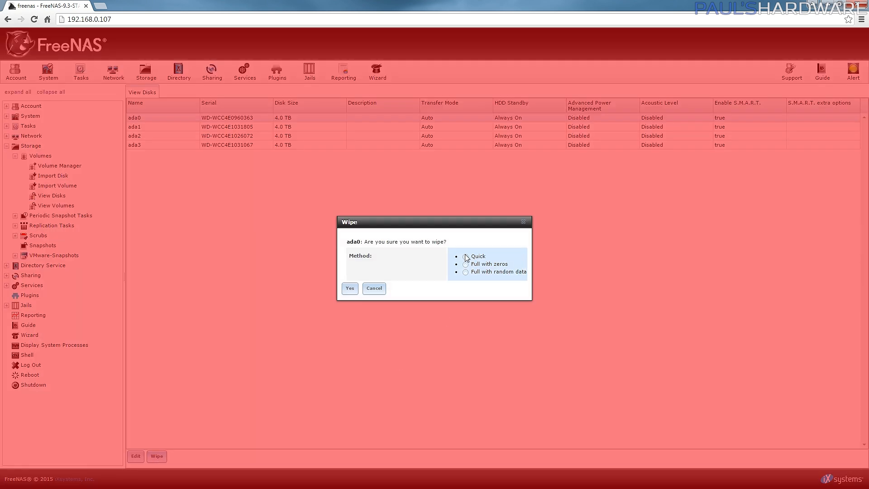
click(349, 289)
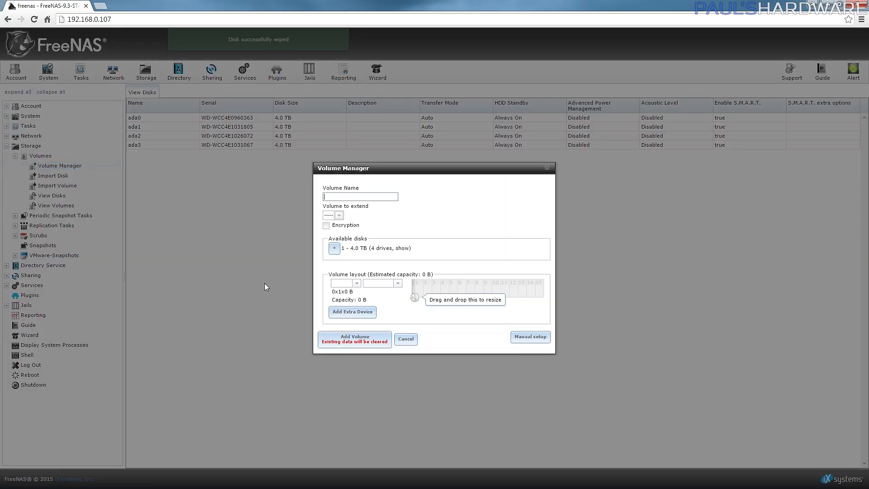
text(Big)
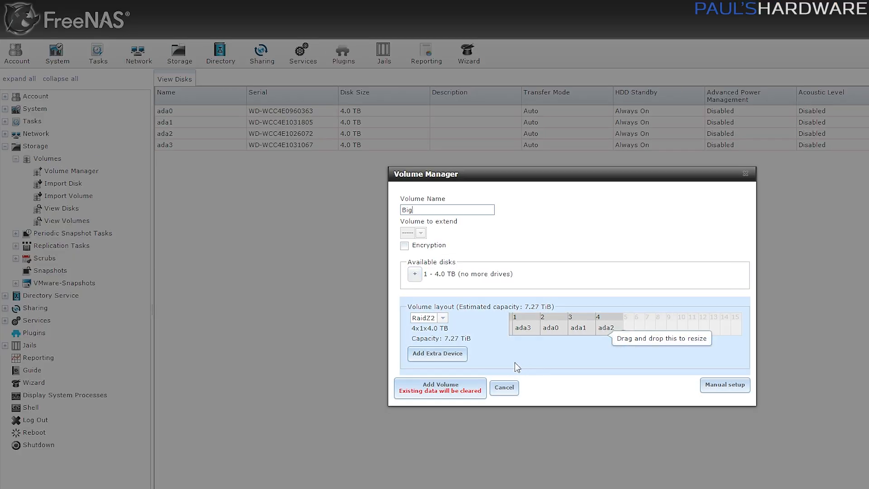
click(442, 318)
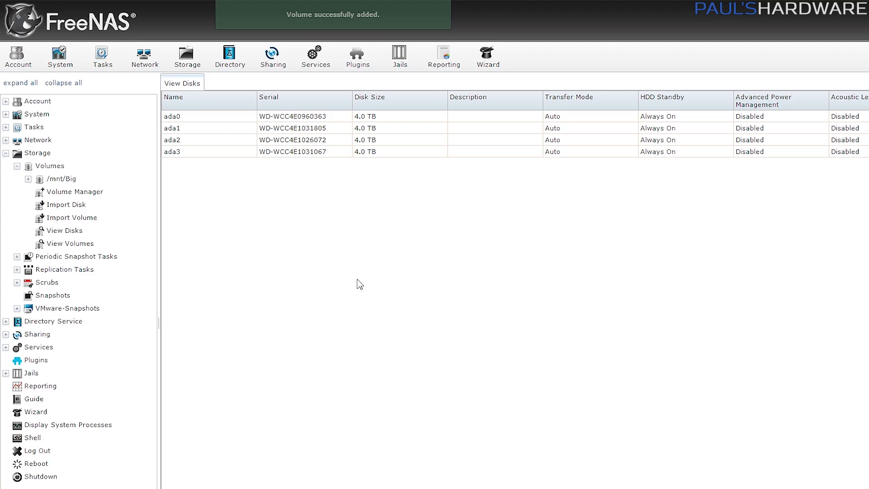
- Create the Media dataset under /mnt/Big and grant Other users write permission
click(308, 6)
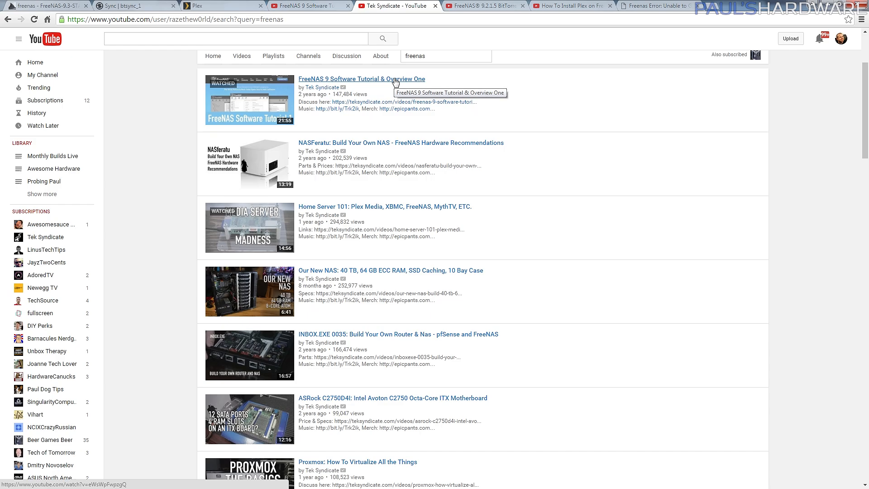
mouse_move(472, 229)
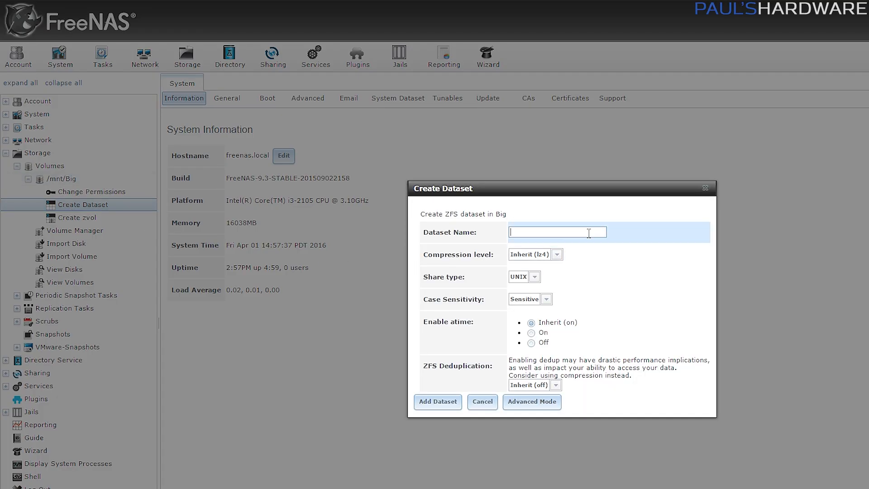
text(Media)
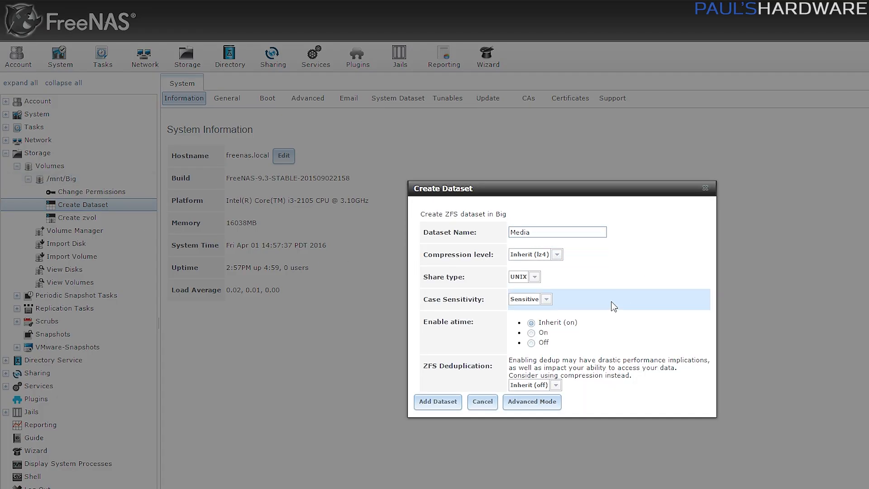
click(438, 402)
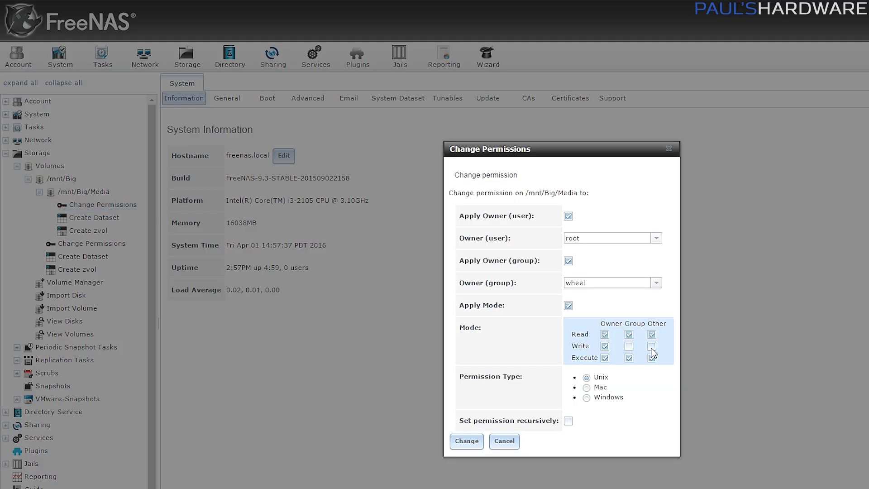
click(652, 346)
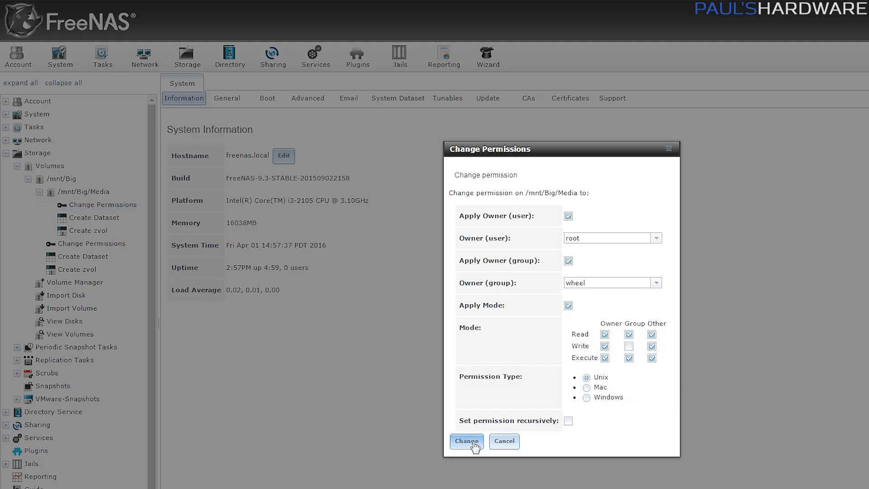
click(466, 441)
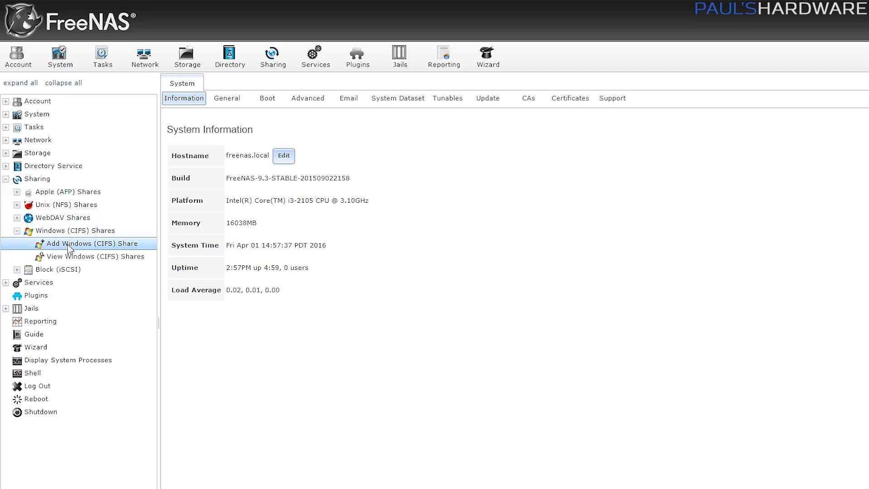
- Add a Windows (CIFS) share named Media for the path /mnt/Big/Media
click(93, 243)
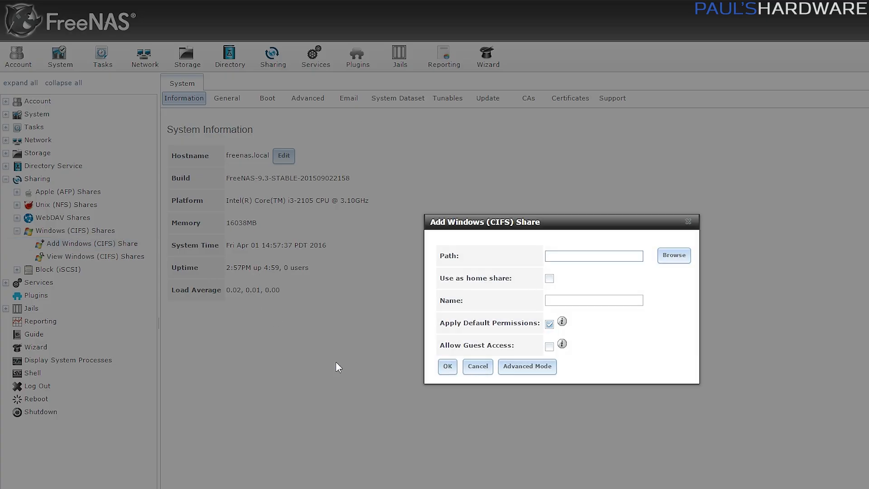
click(673, 255)
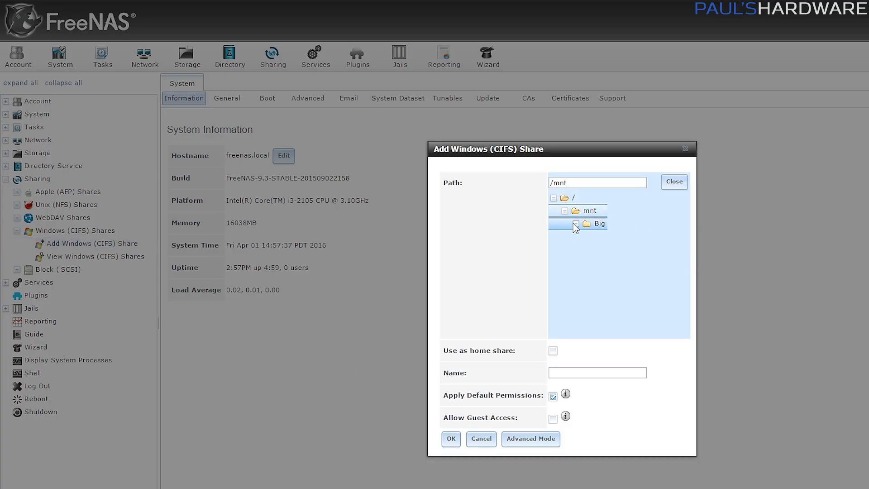
click(451, 439)
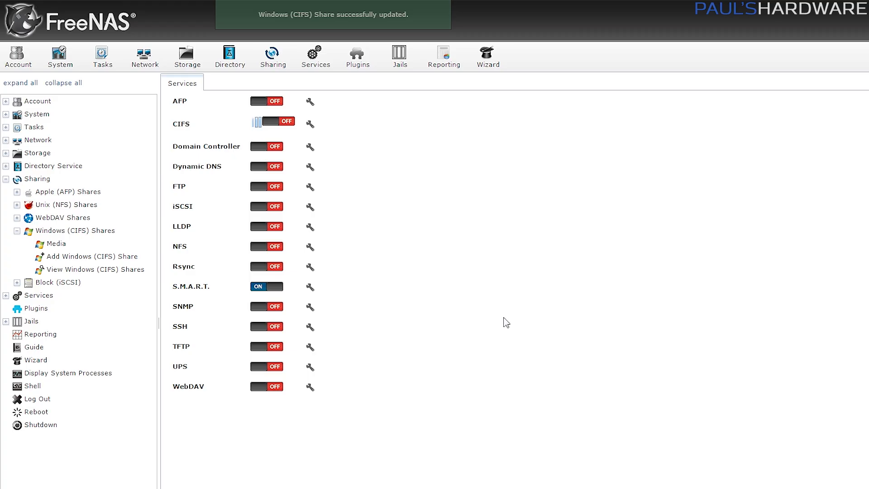
- Allow guest access on the Media share and save the change
click(56, 243)
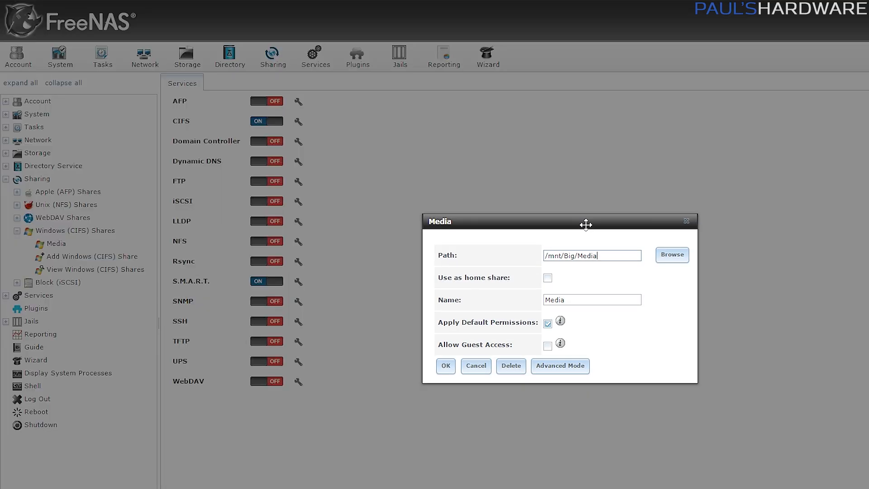
click(551, 346)
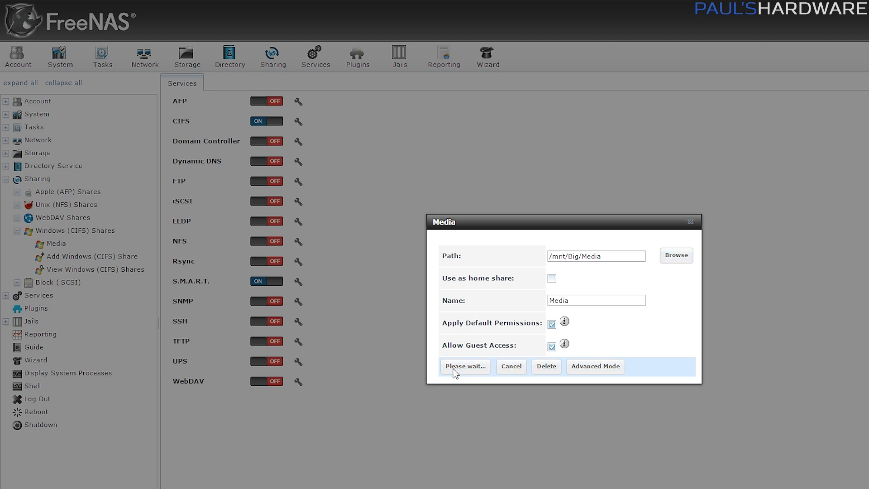
click(464, 366)
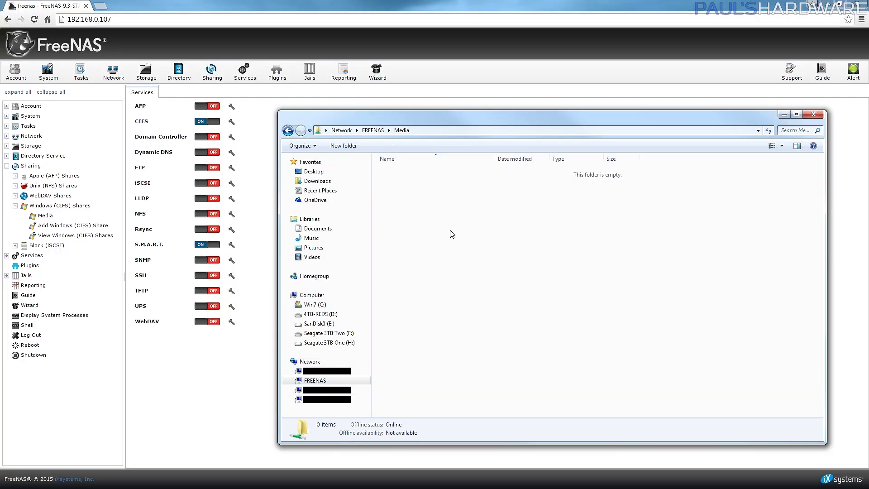
- Create new folders in the Media share and view the 1.73 GB copy's progress details
click(343, 146)
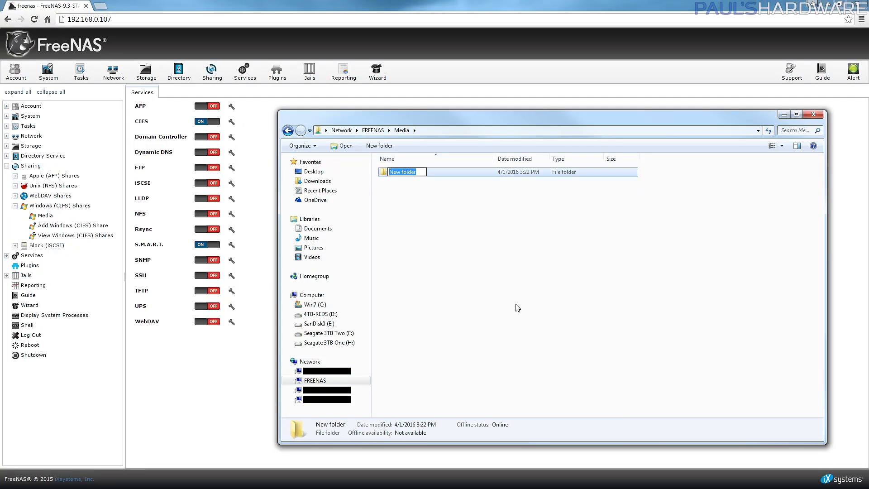
right_click(516, 308)
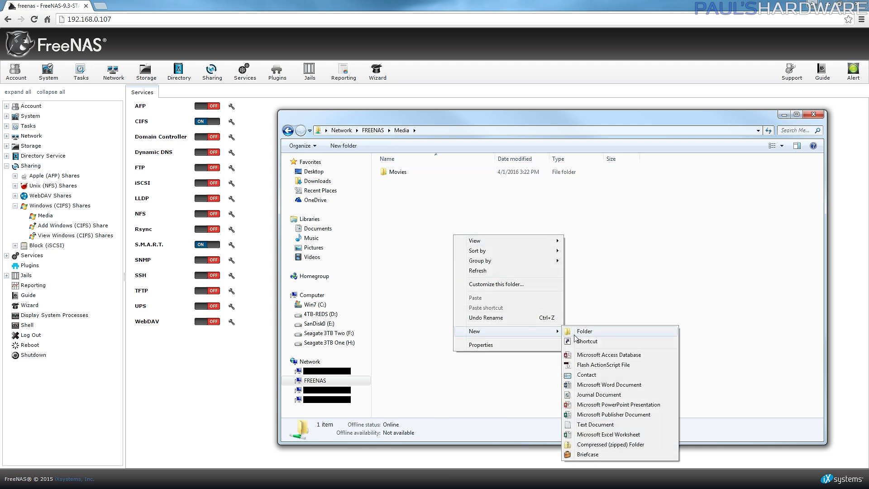
click(584, 331)
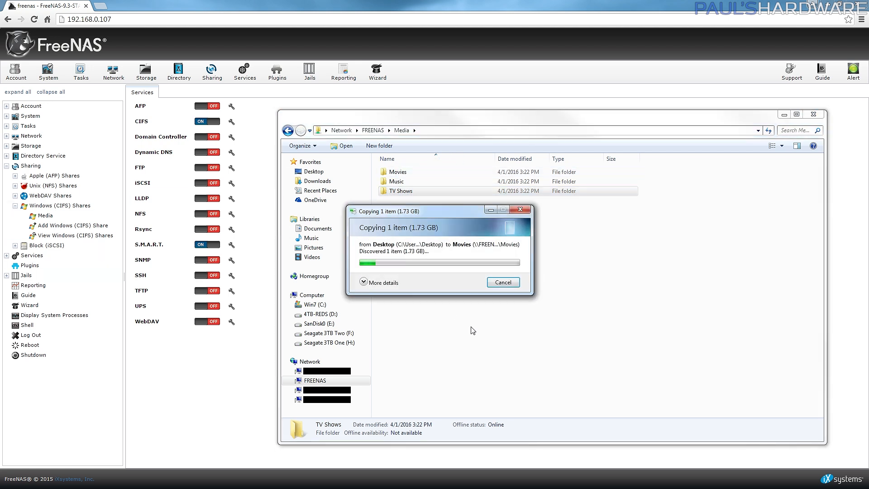
click(380, 282)
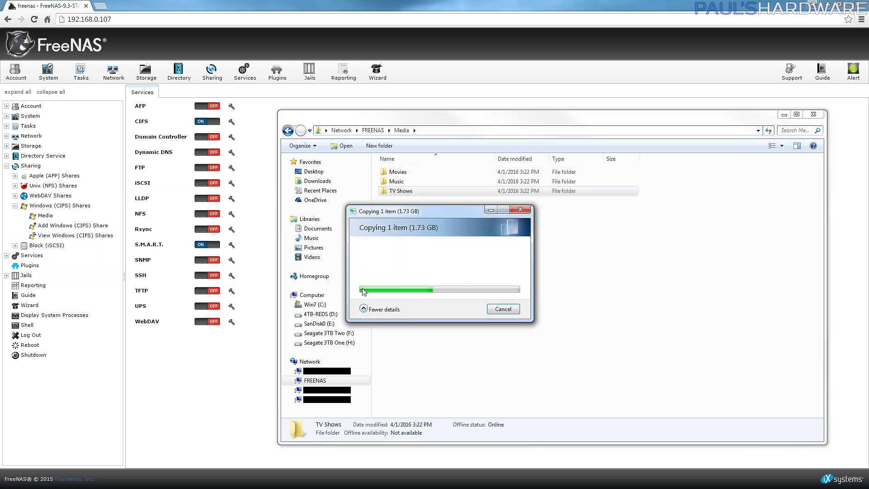
click(384, 309)
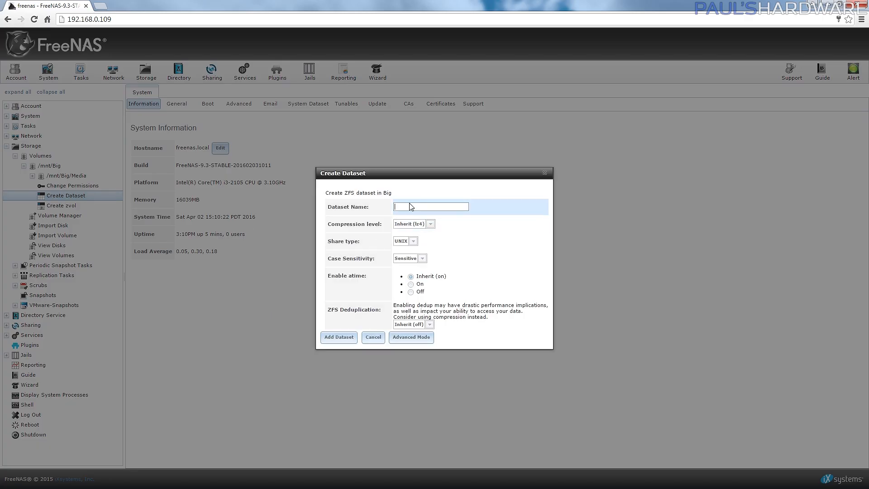
- Add a dataset named Records to the Big volume
text(Records)
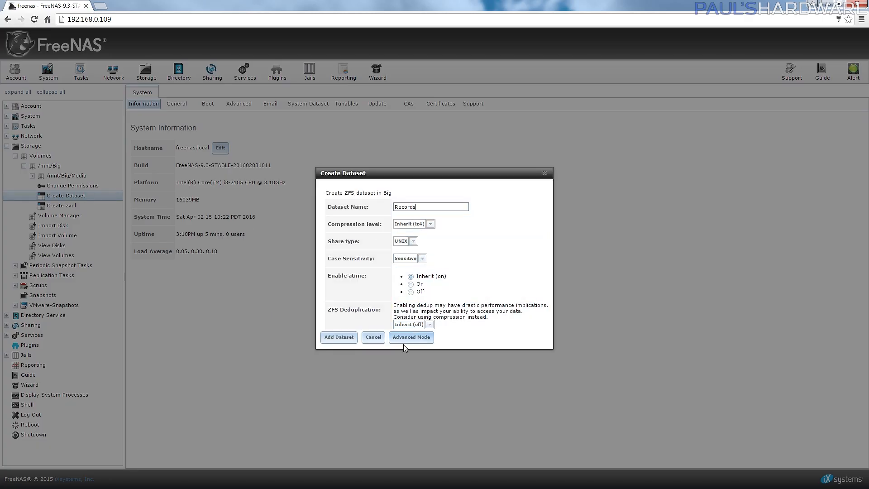
click(339, 336)
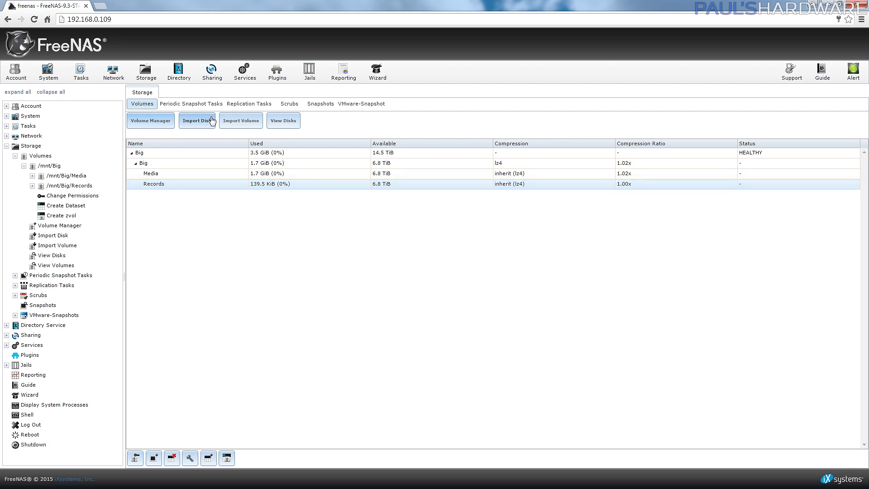
- Schedule daily snapshots of Big/Records, review the snapshots, and create the Records share
click(190, 104)
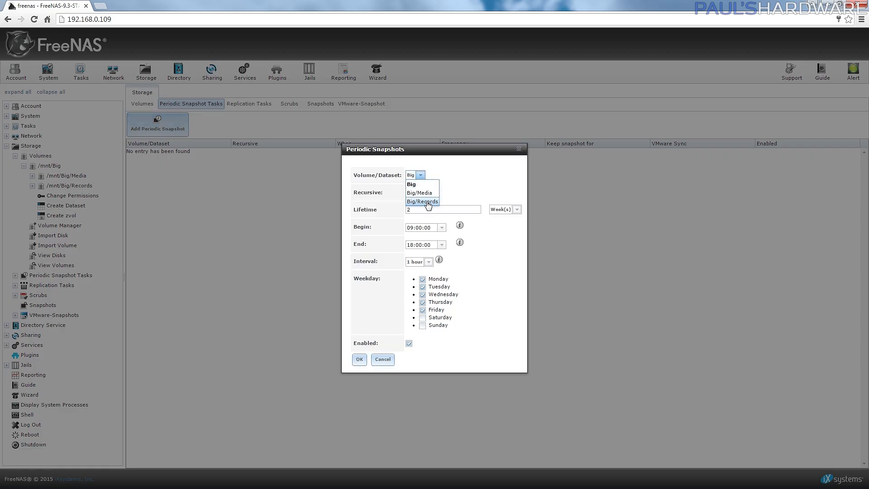
click(422, 201)
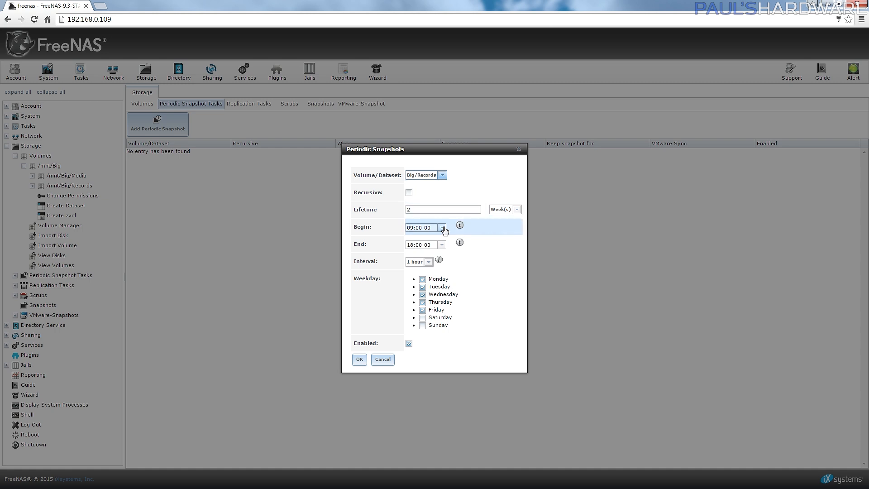
click(427, 261)
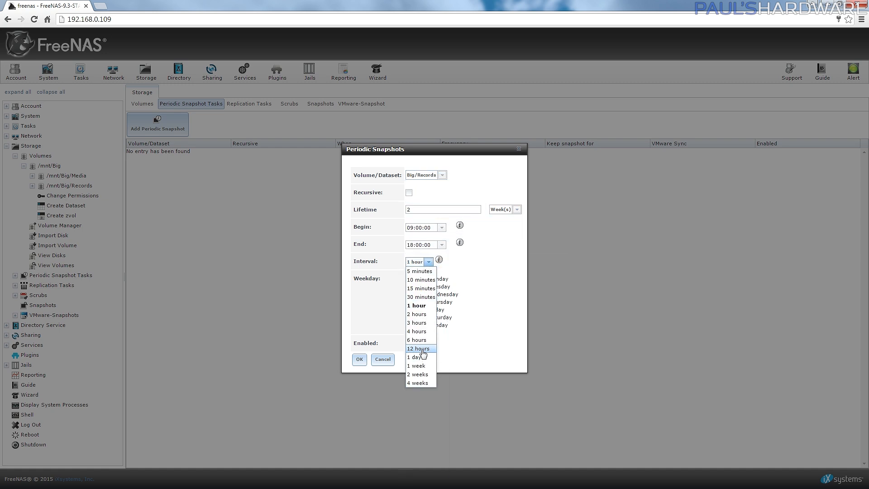
click(417, 356)
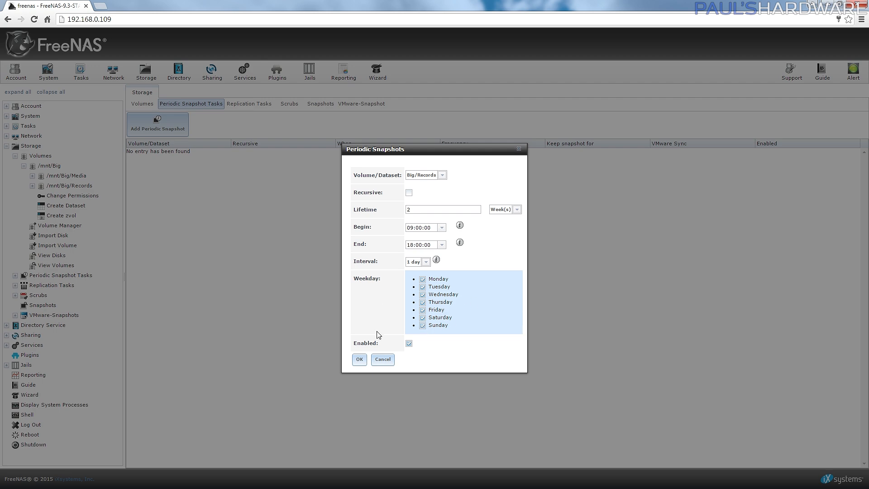
click(359, 359)
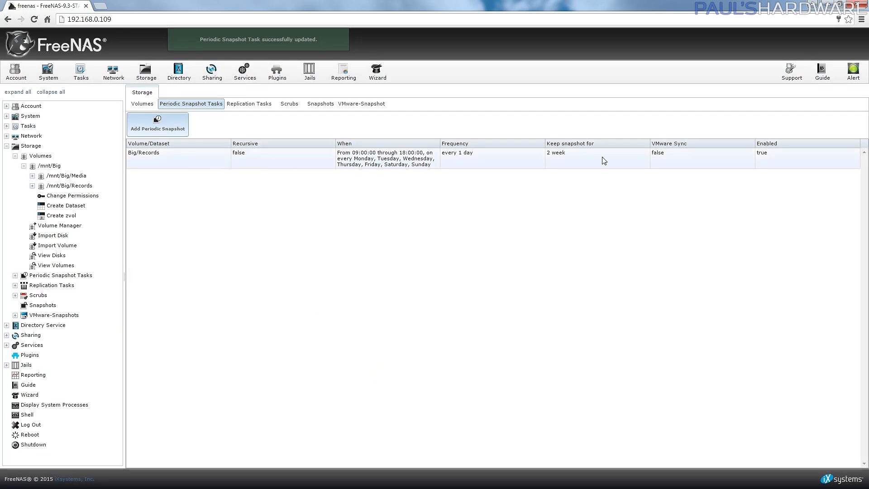
mouse_move(320, 104)
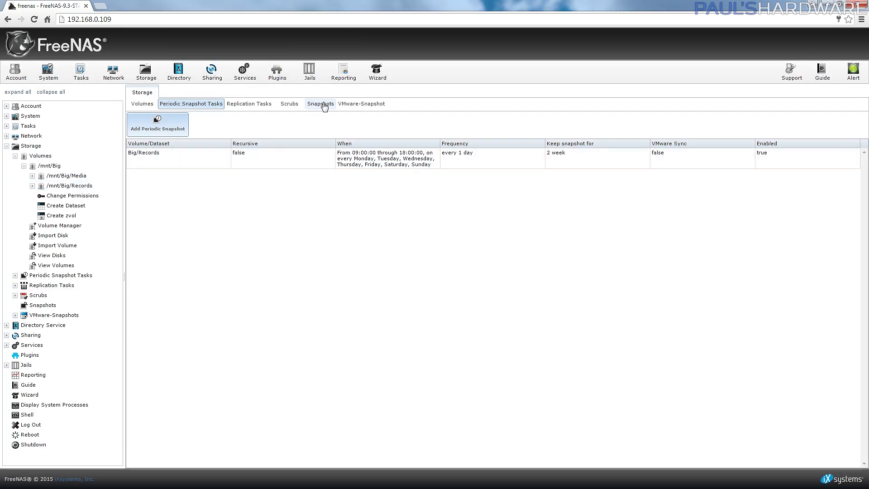
click(320, 104)
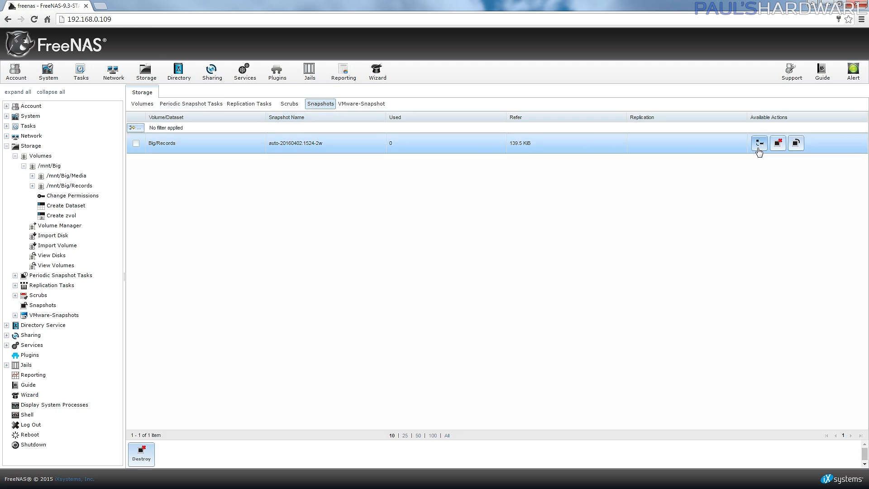
mouse_move(795, 143)
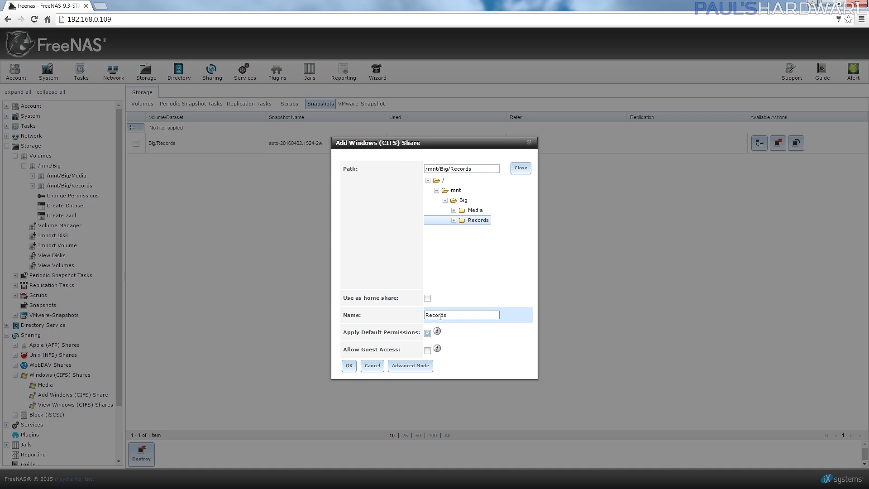
click(349, 365)
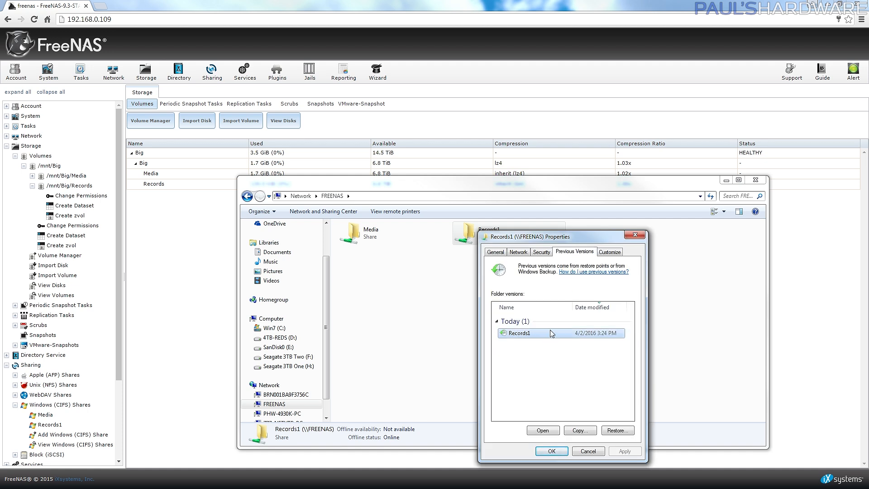
mouse_move(617, 430)
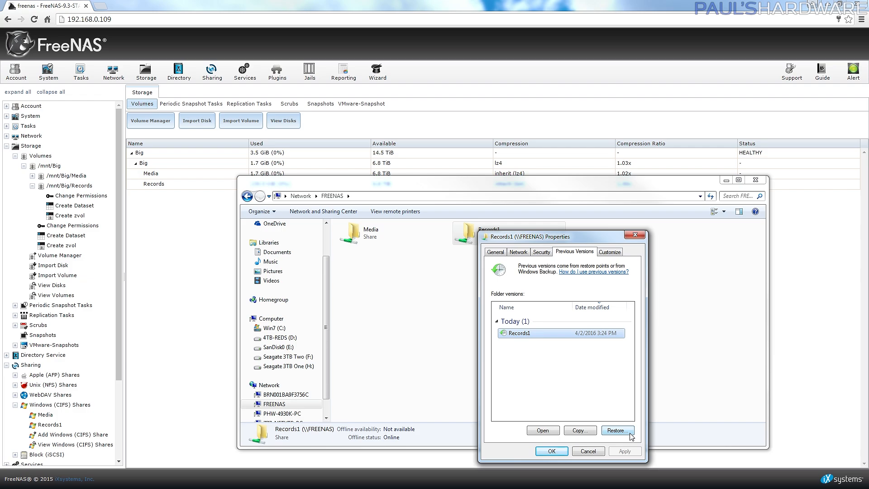
- Restore Records1 from today's earlier previous version
click(131, 5)
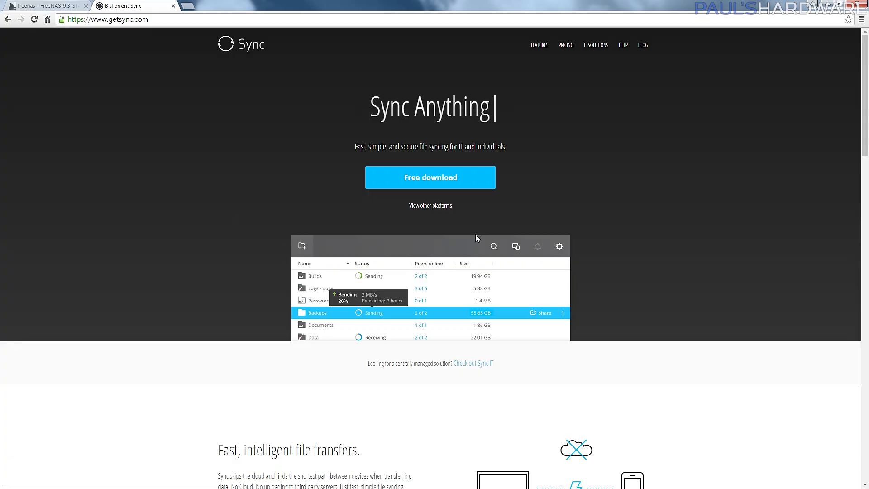
- Browse Sync downloads for other platforms, including the Mobile and Other Devices options
click(429, 205)
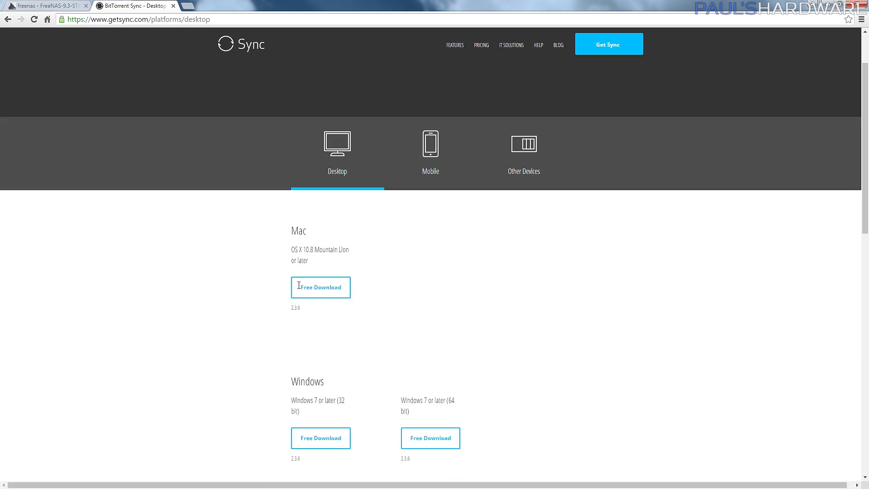
click(430, 154)
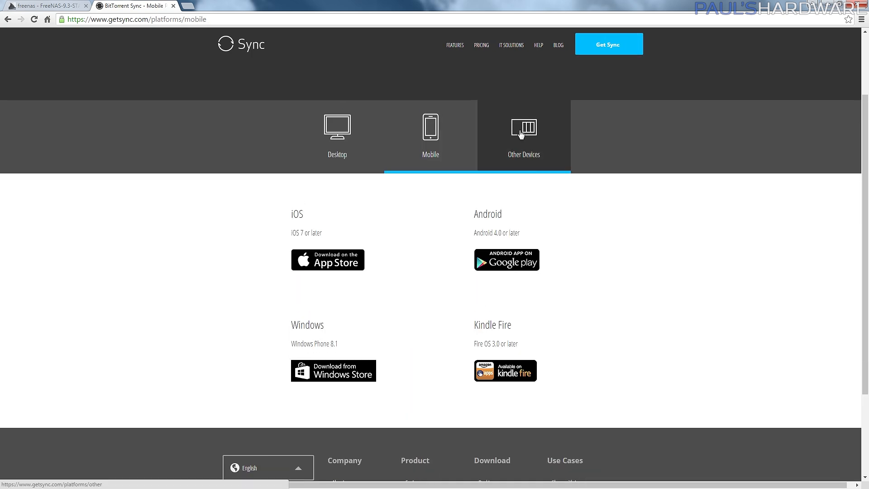
click(523, 131)
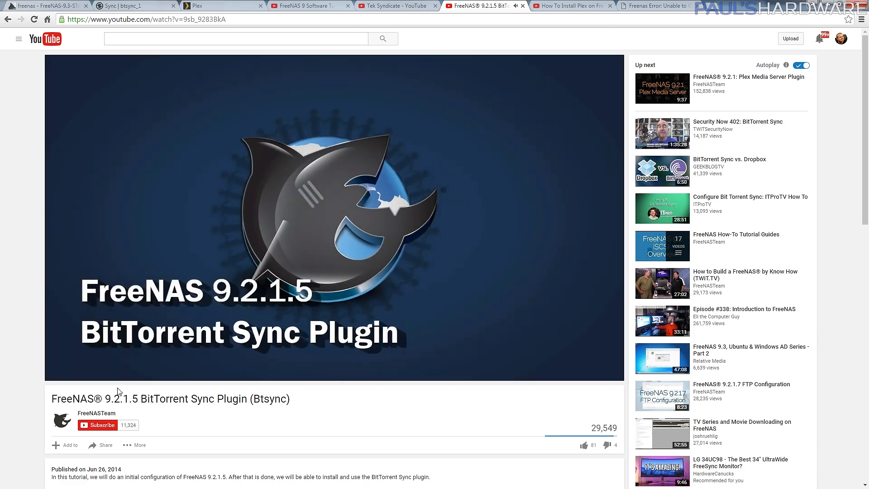
- Bring up the FreeNAS 9.2.1.5 BitTorrent Sync Plugin tutorial video on YouTube
click(336, 219)
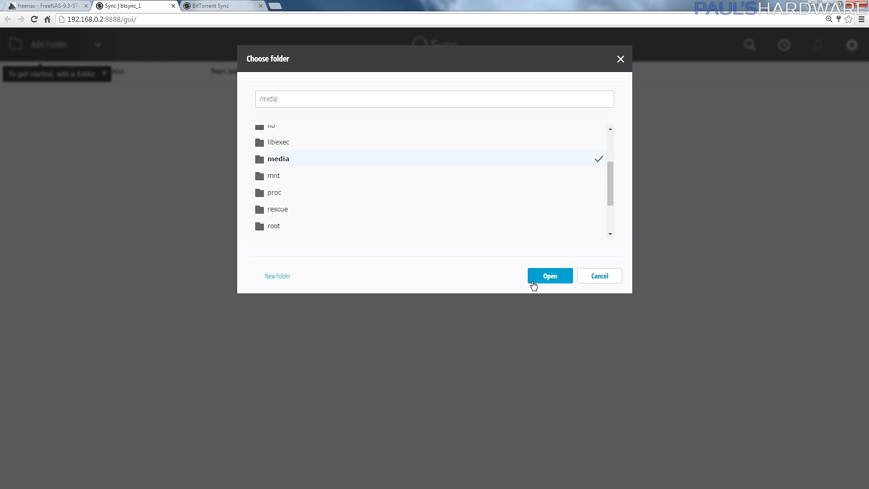
- Share the /media folder in Sync, requiring approval from all peers, and view its key
click(549, 276)
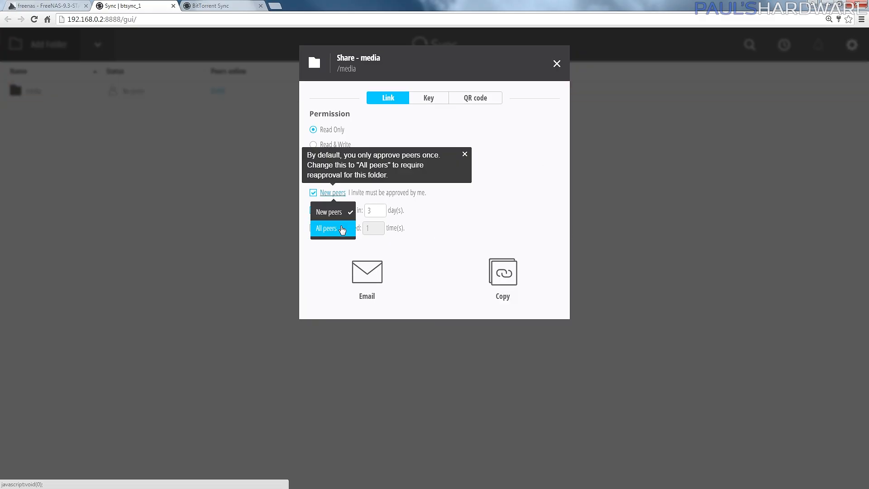
click(327, 228)
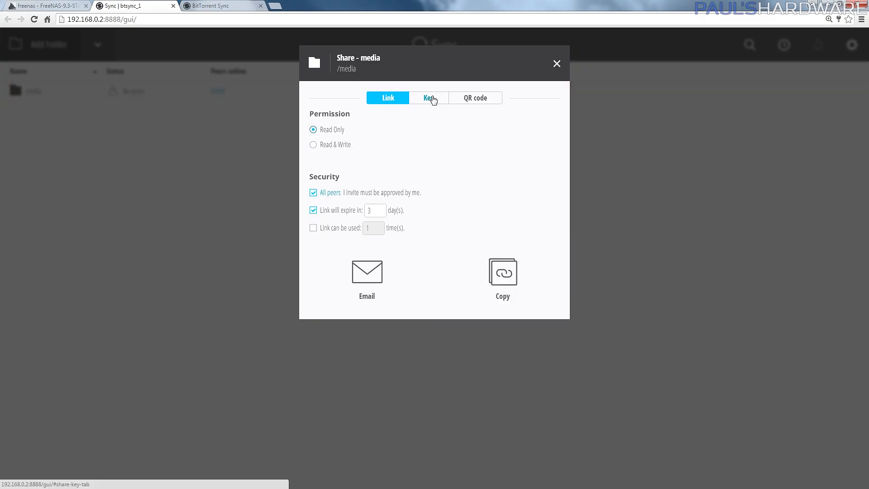
click(473, 98)
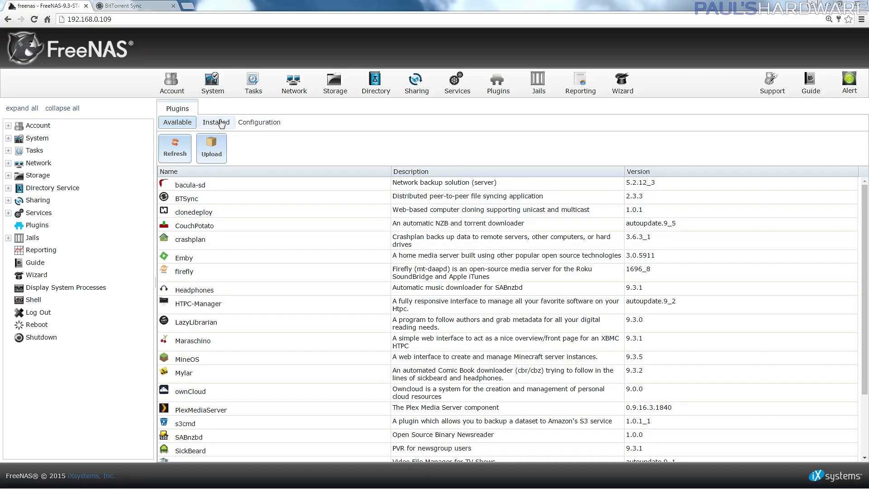
- Toggle the Btsync plugin service on from the Installed plugins list
click(215, 122)
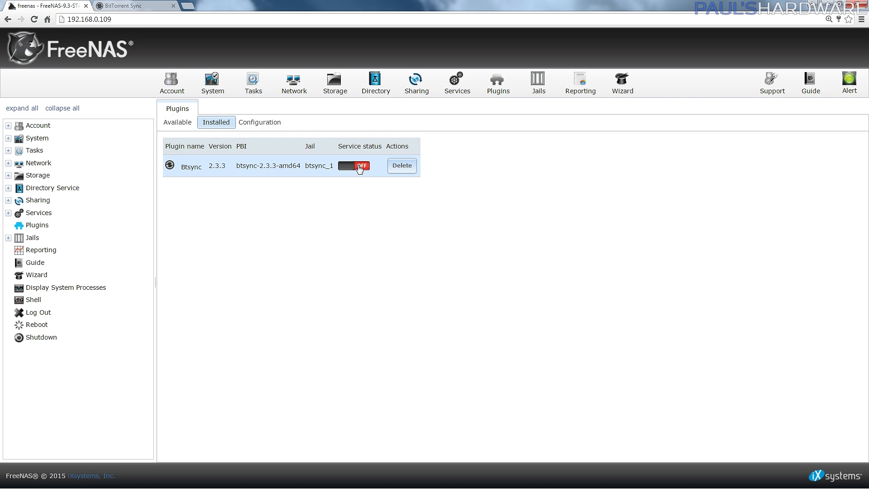
click(353, 165)
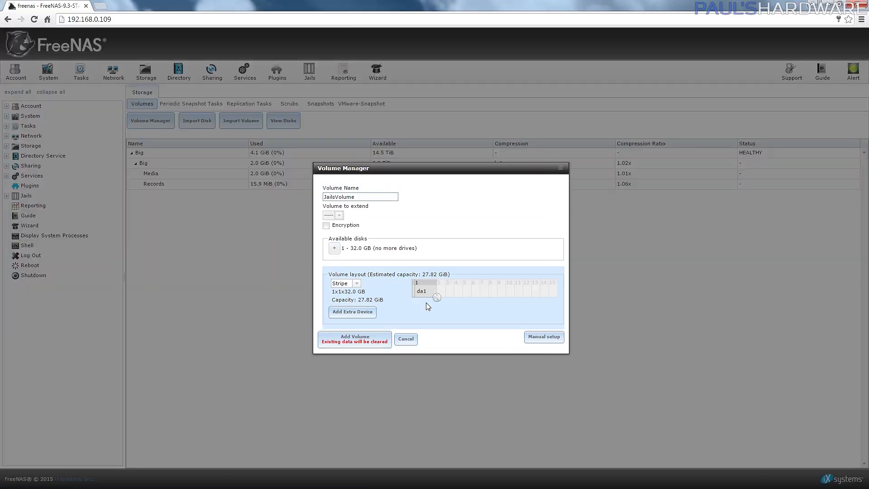
- Create JailsVolume from the 32 GB disk and browse for a Jail Root location
click(354, 338)
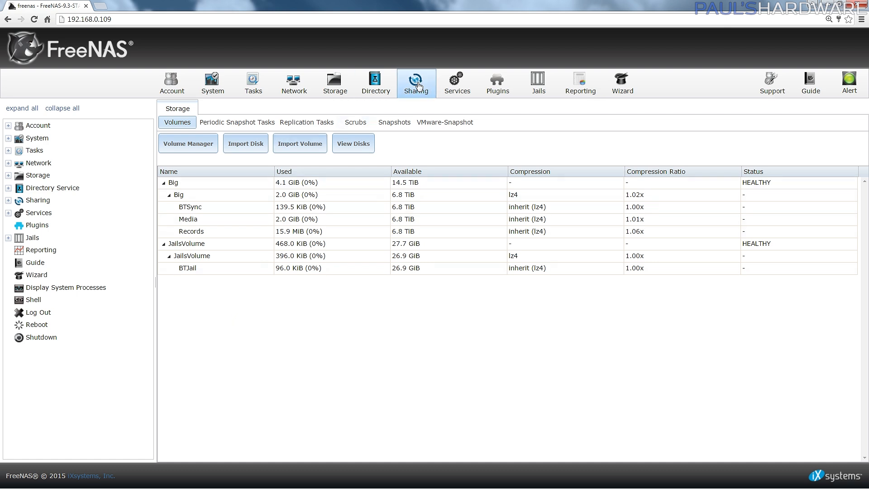
click(537, 83)
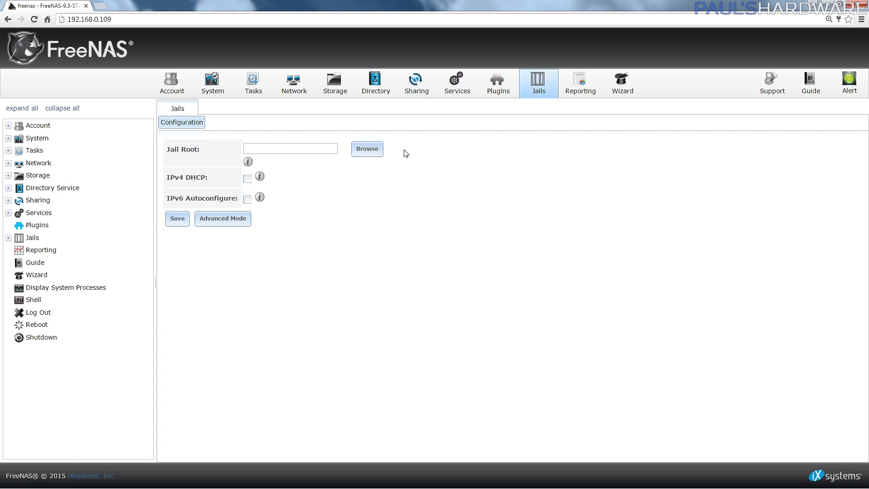
click(366, 148)
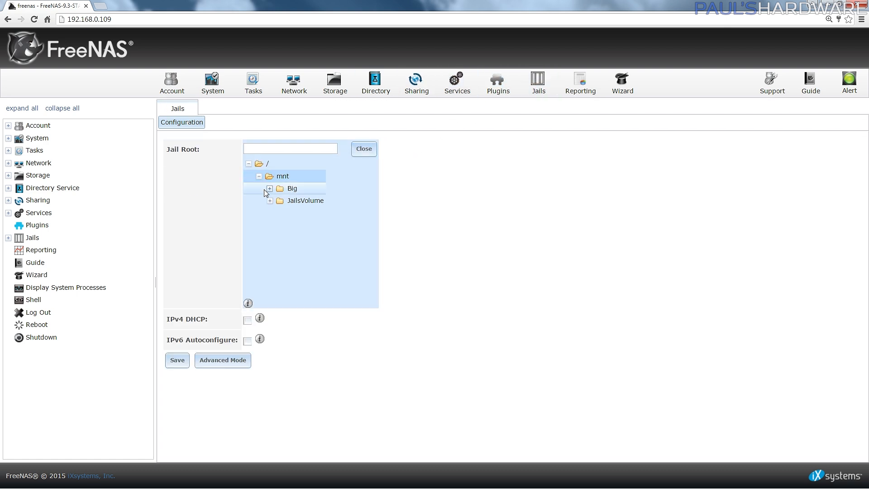
click(133, 5)
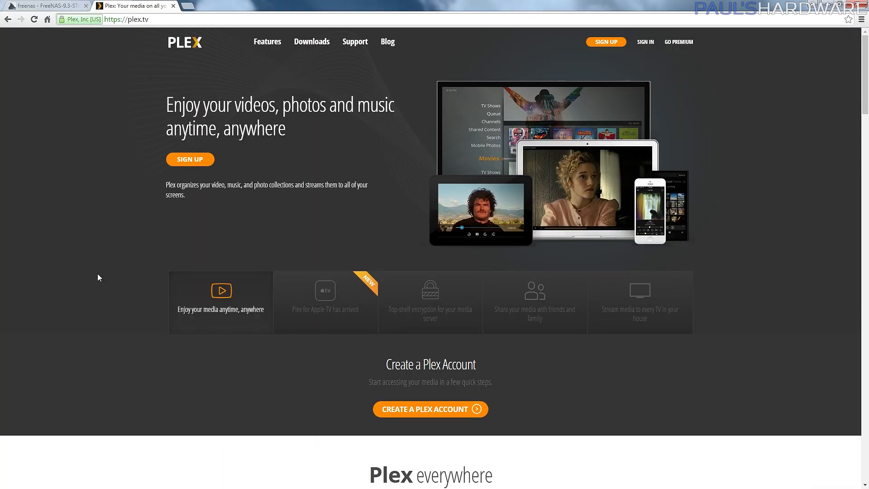
mouse_move(338, 351)
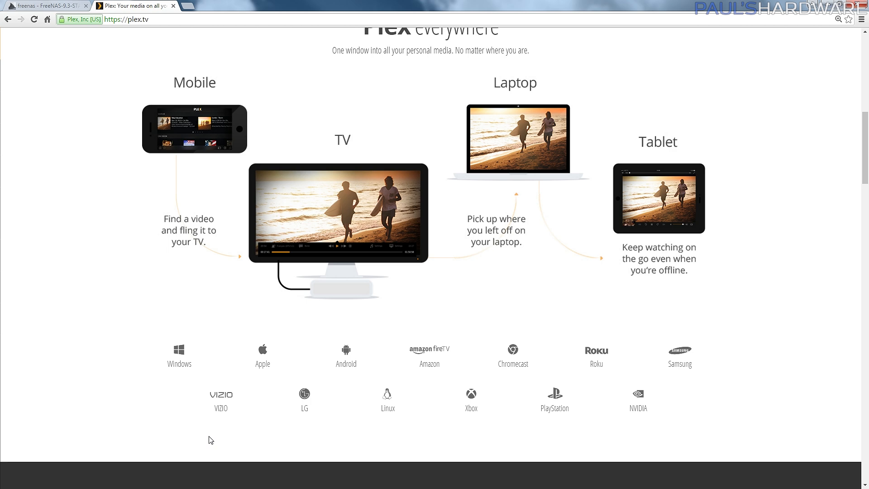
mouse_move(413, 437)
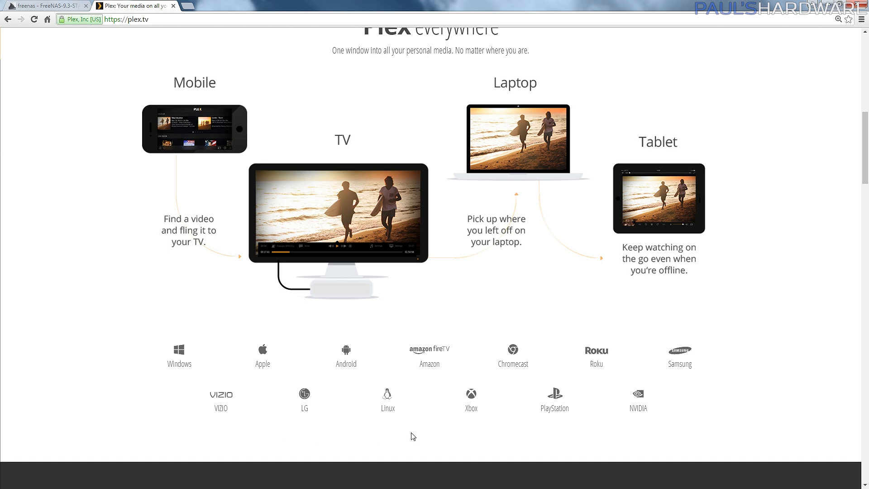
mouse_move(607, 422)
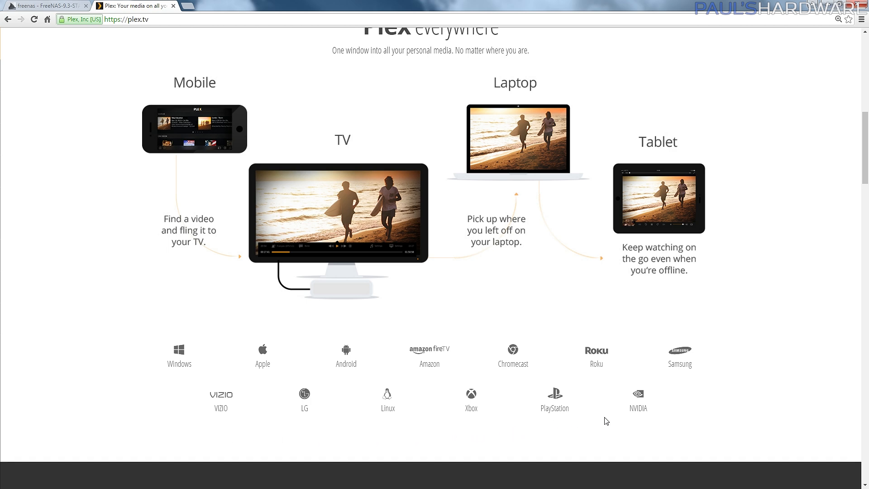
mouse_move(649, 449)
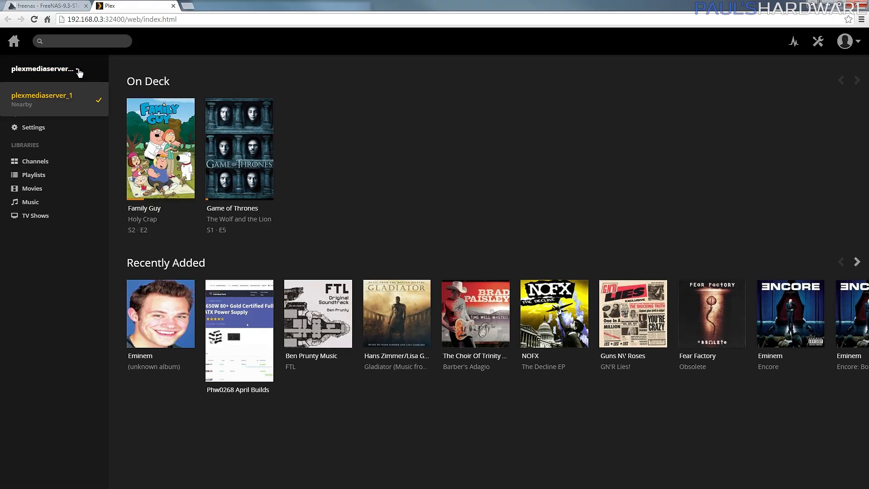
- Open the Plex Music library and scroll through its artist grid
click(31, 202)
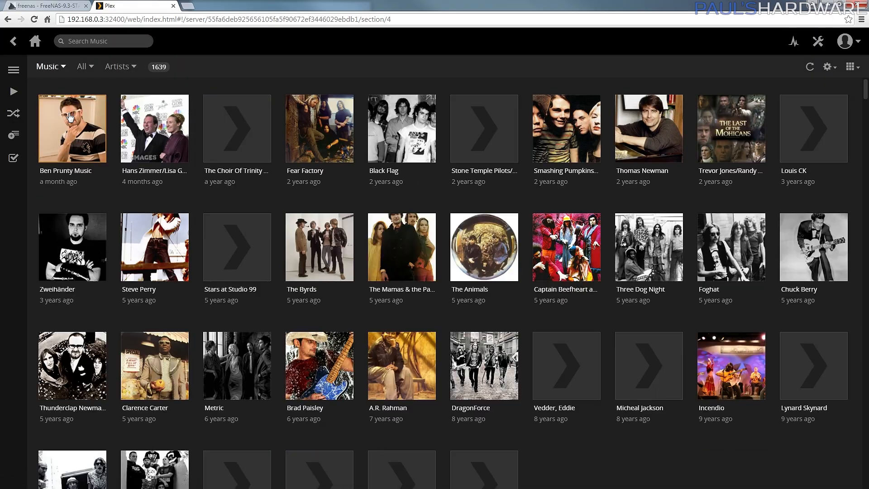
scroll(down, 3)
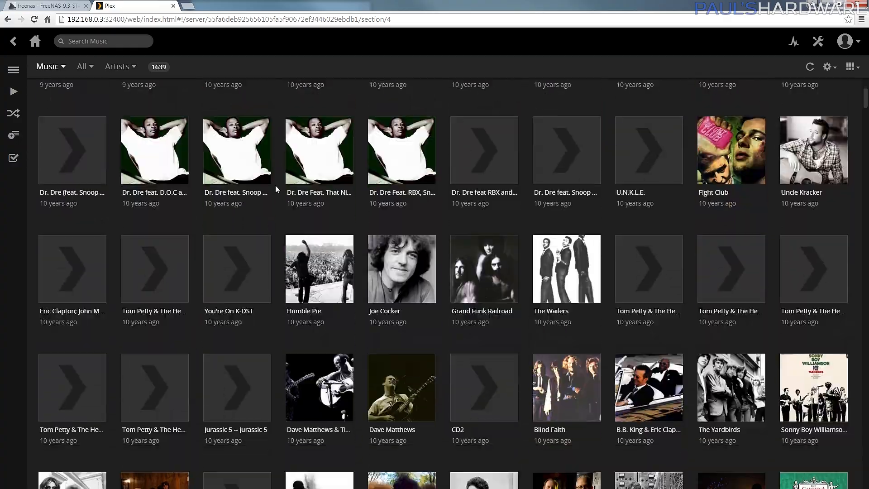